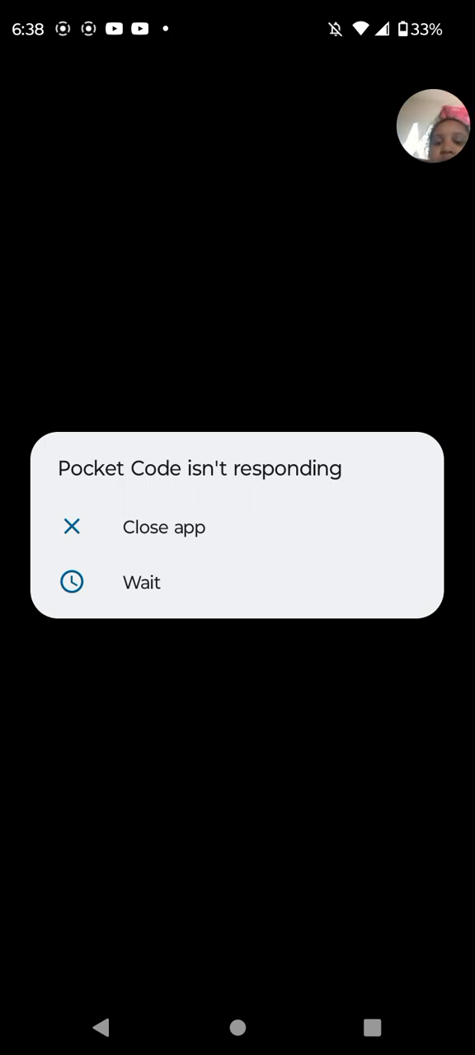
# Choose Wait on the not-responding dialog and scroll down the Cuphead projects list.
pyautogui.click(140, 582)
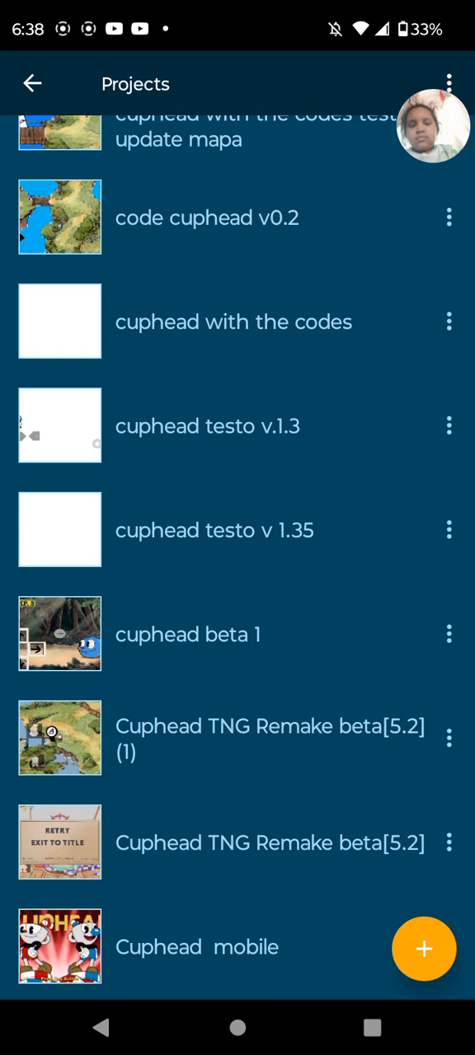
pyautogui.scroll(-3)
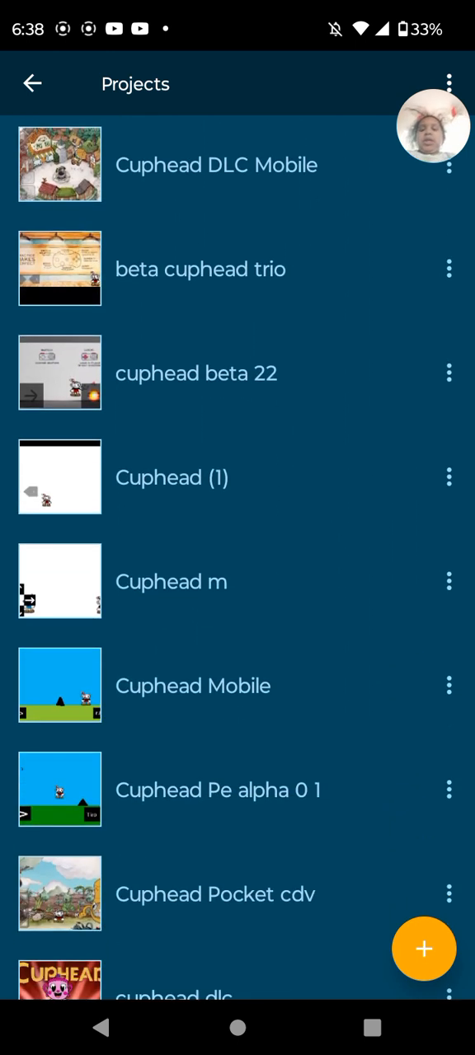
pyautogui.scroll(-3)
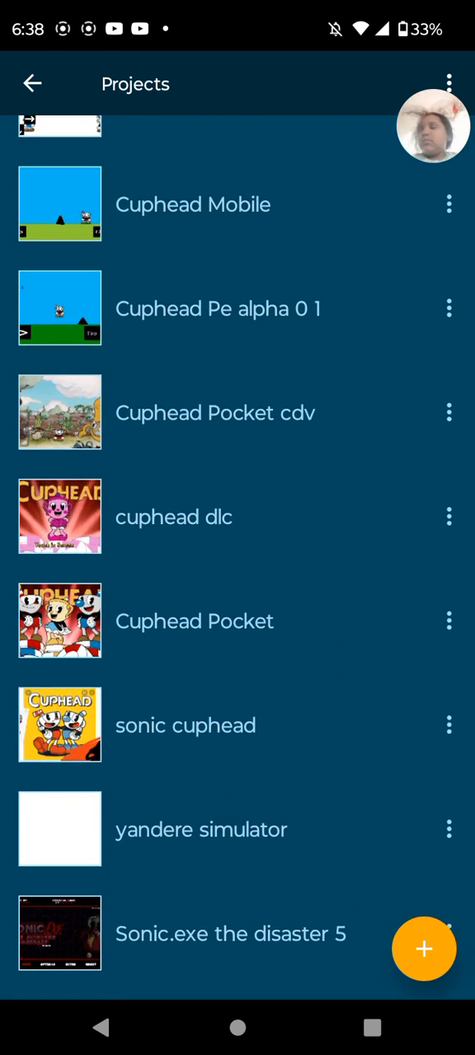
# Start a new project and begin typing the name 'cuphead testo'.
pyautogui.click(422, 949)
pyautogui.write('cuphead testo')
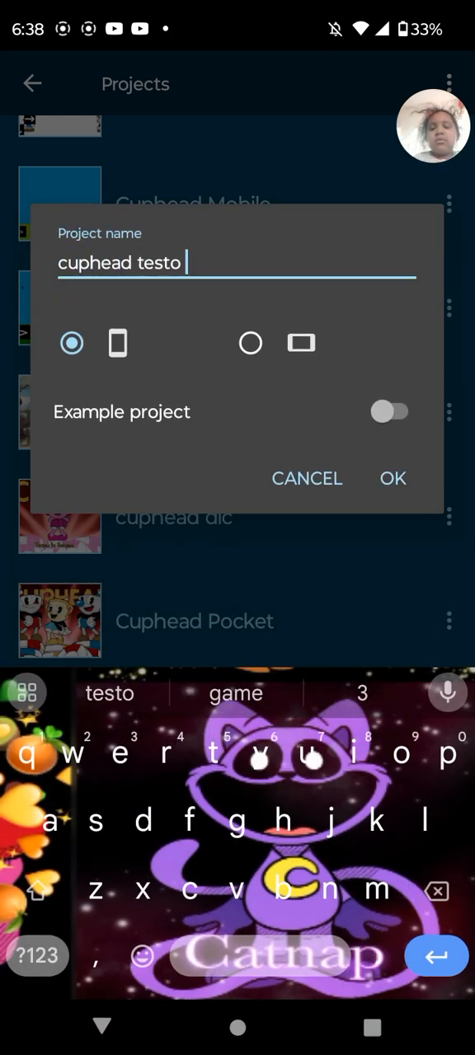
pyautogui.write('v')
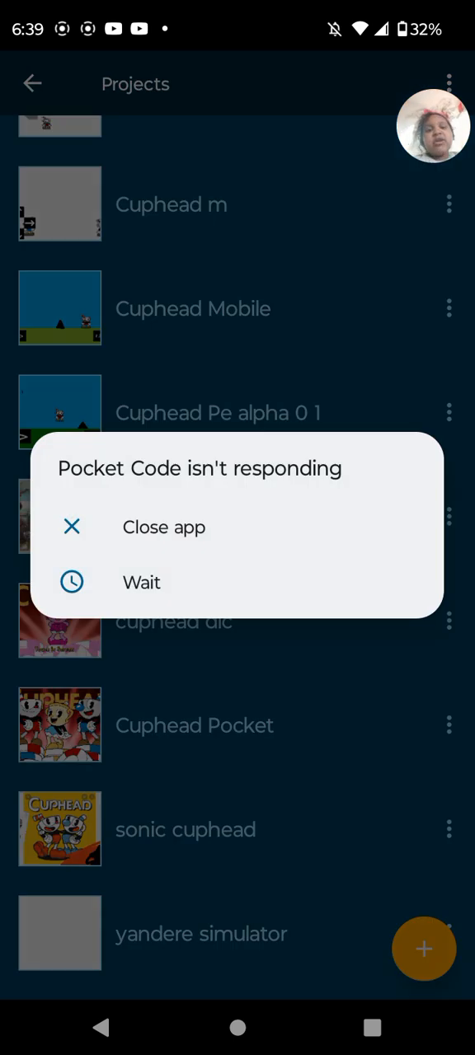
# Wait on the dialog, then start a new project named 'cuphead testo v.2'.
pyautogui.click(142, 582)
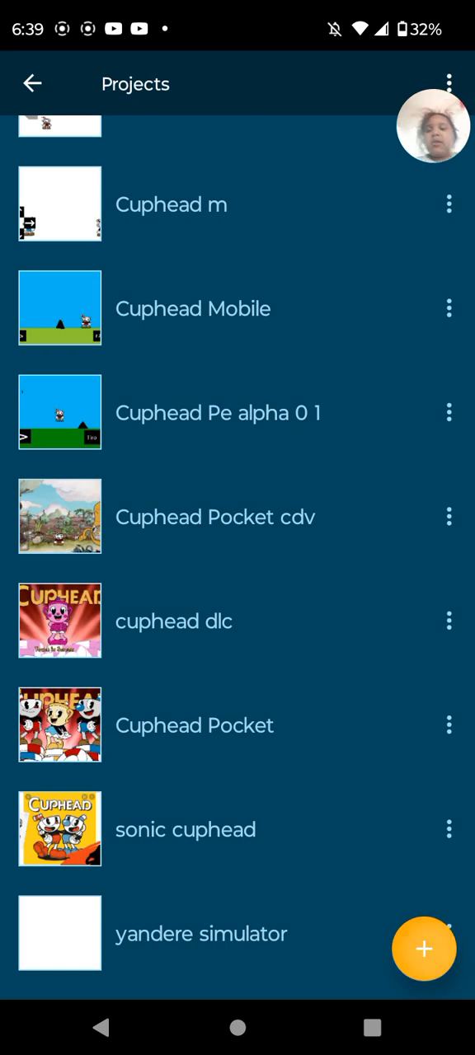
pyautogui.click(423, 950)
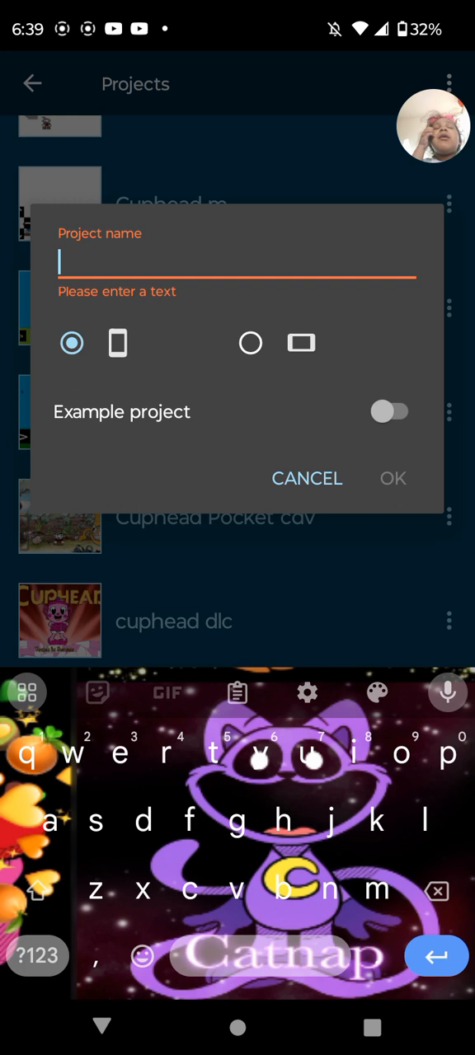
pyautogui.write('cup')
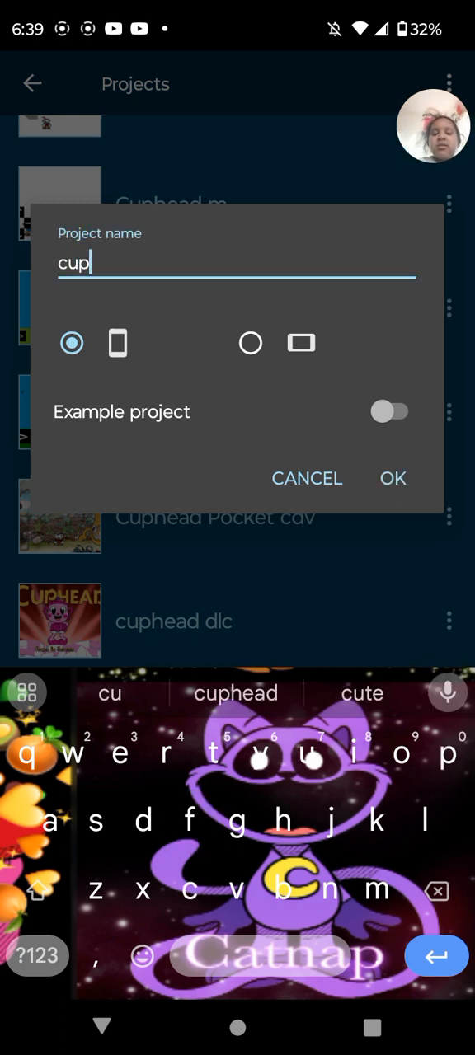
pyautogui.click(235, 693)
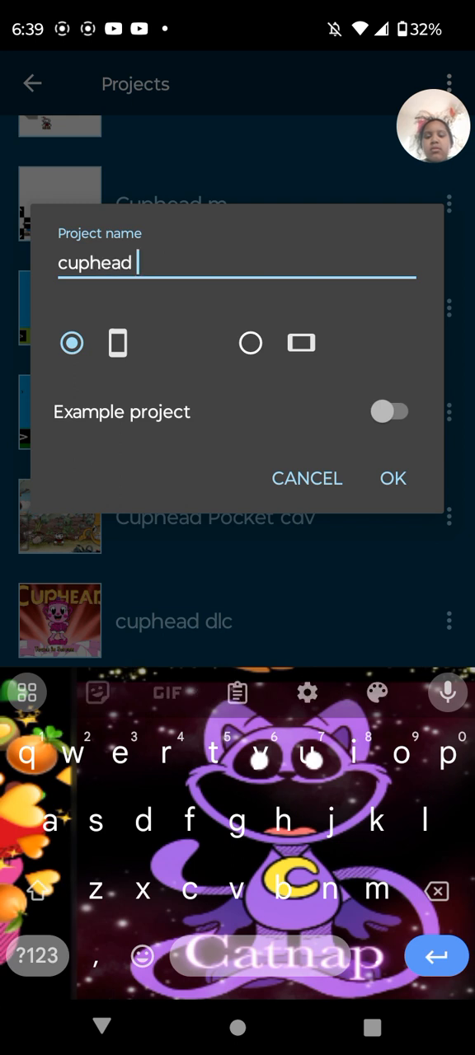
pyautogui.click(36, 956)
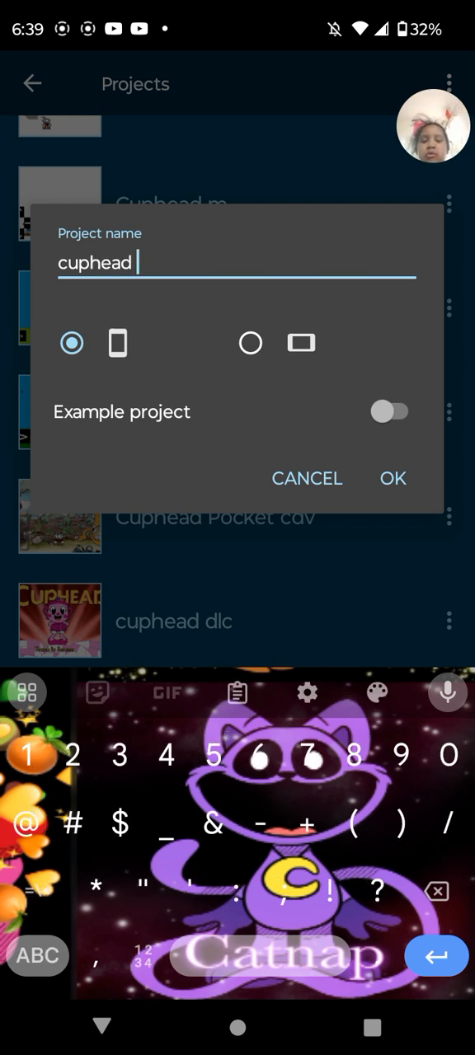
pyautogui.click(36, 956)
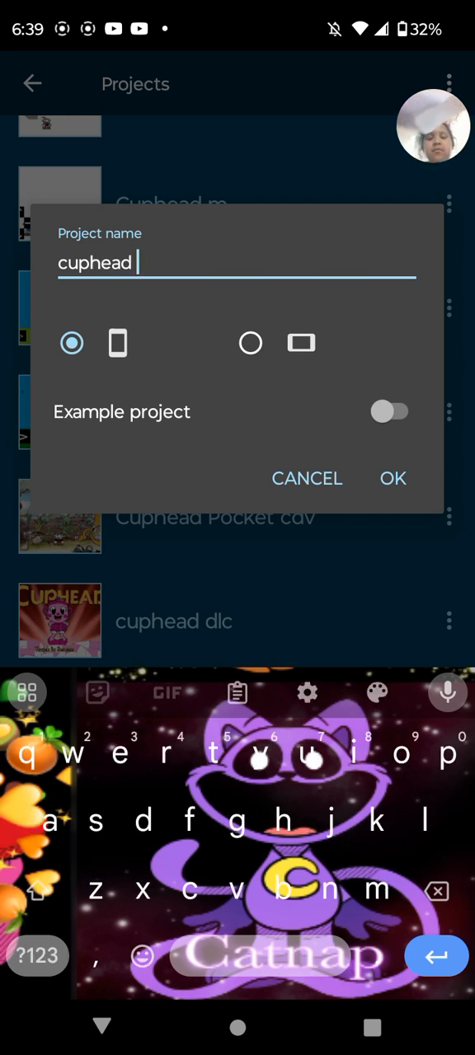
pyautogui.write('tes')
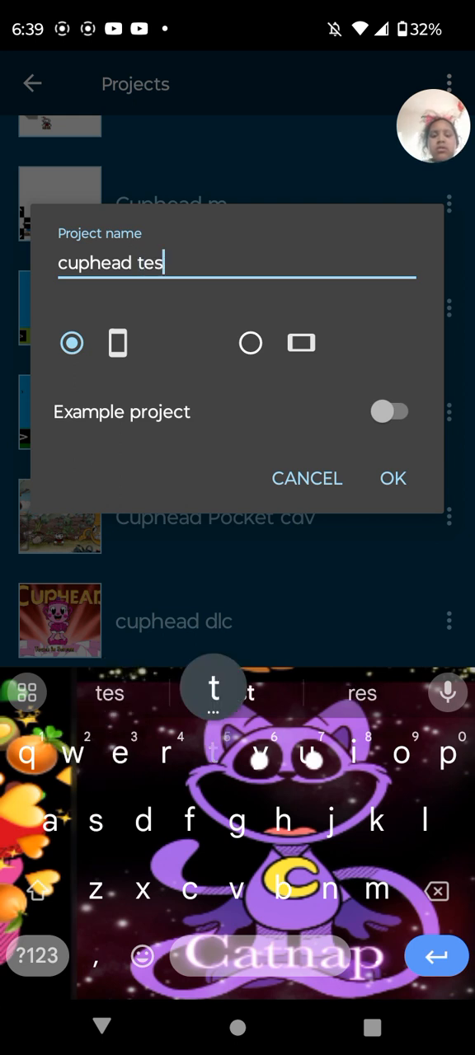
pyautogui.write('to v')
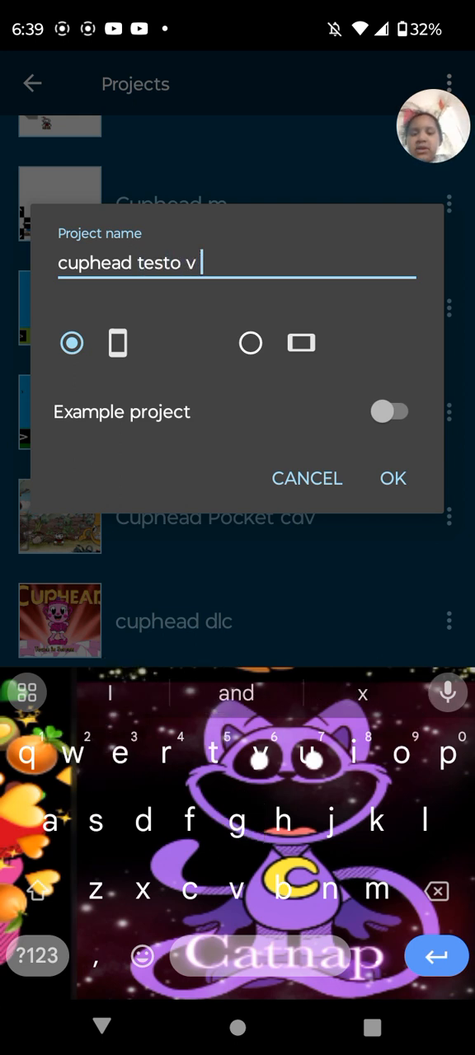
pyautogui.write('.2')
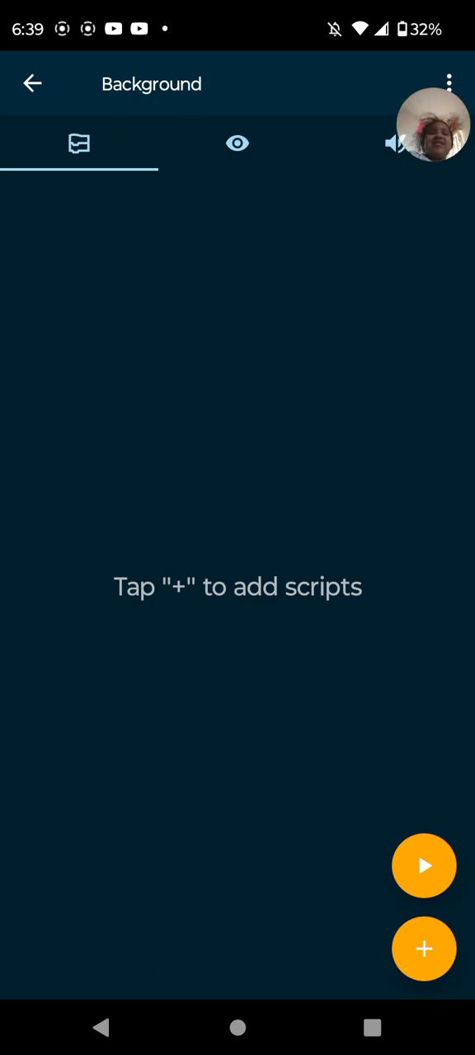
# Add a drawn look and import the Cuphead title picture onto the canvas.
pyautogui.click(422, 950)
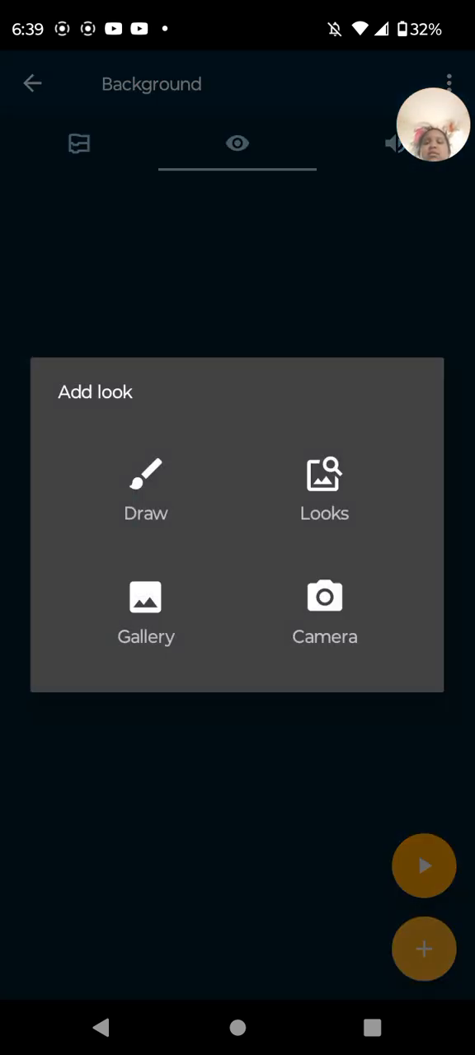
pyautogui.click(145, 486)
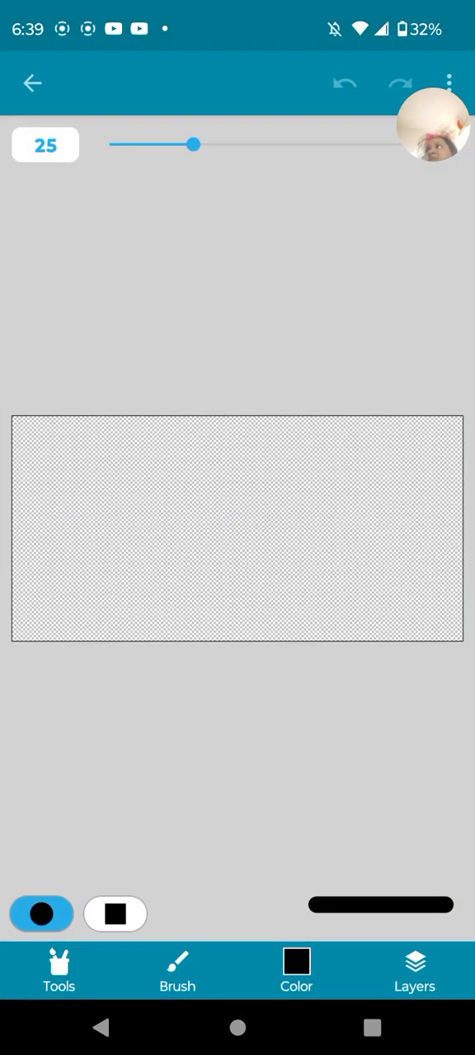
pyautogui.click(178, 971)
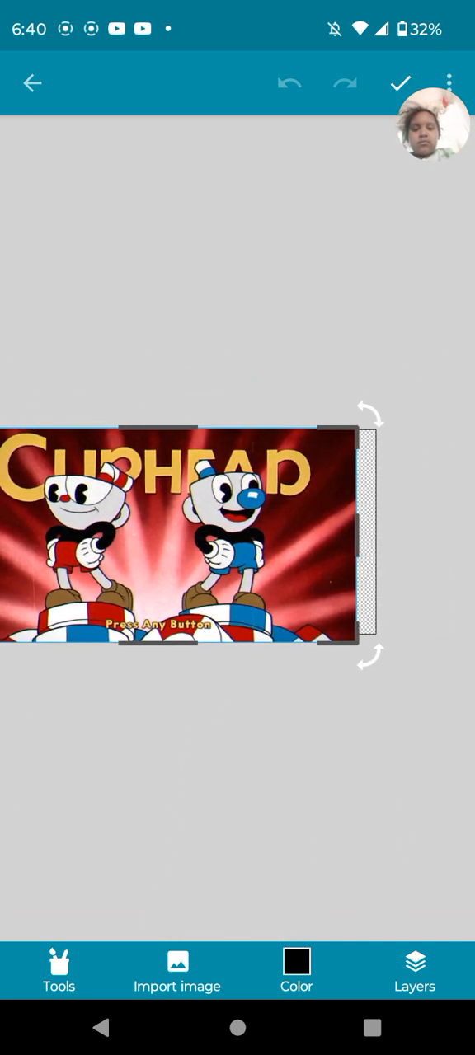
pyautogui.click(399, 82)
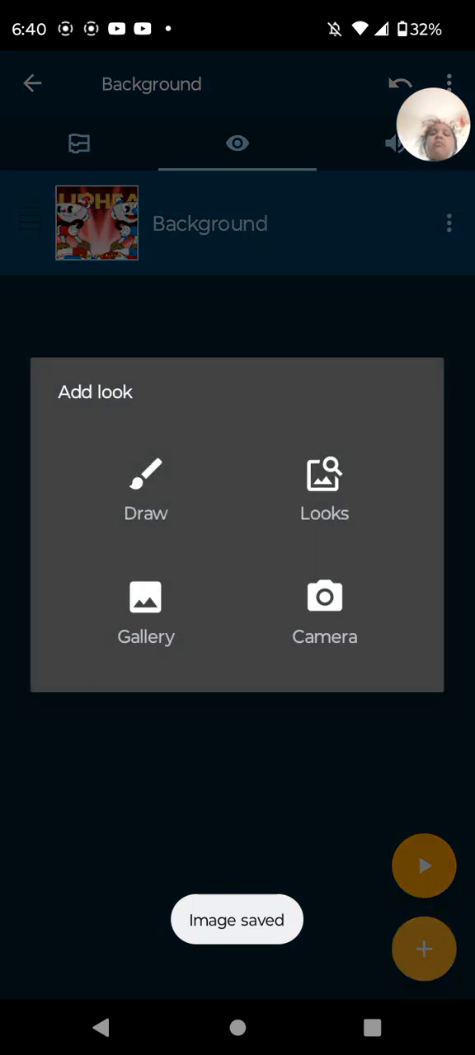
# Add another drawn look with the imported Cuphead picture, save it, and return to Scripts.
pyautogui.click(146, 491)
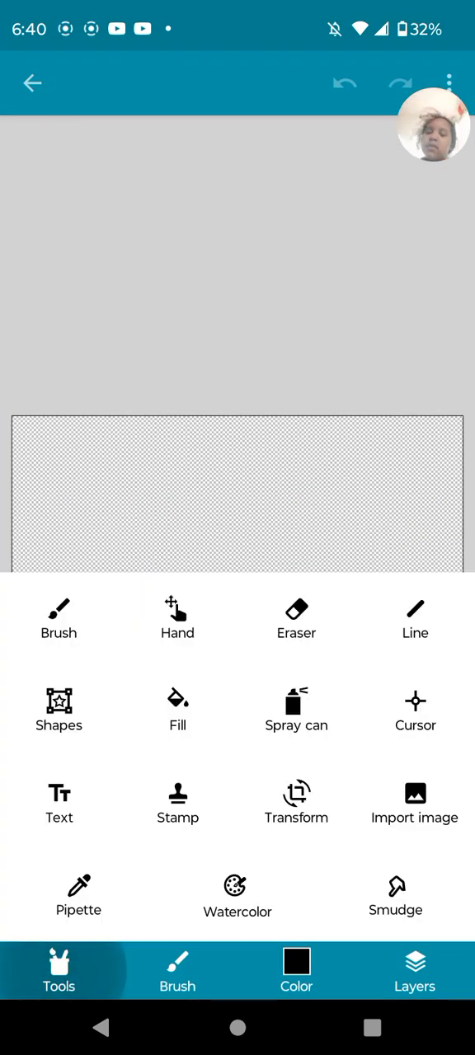
pyautogui.click(415, 804)
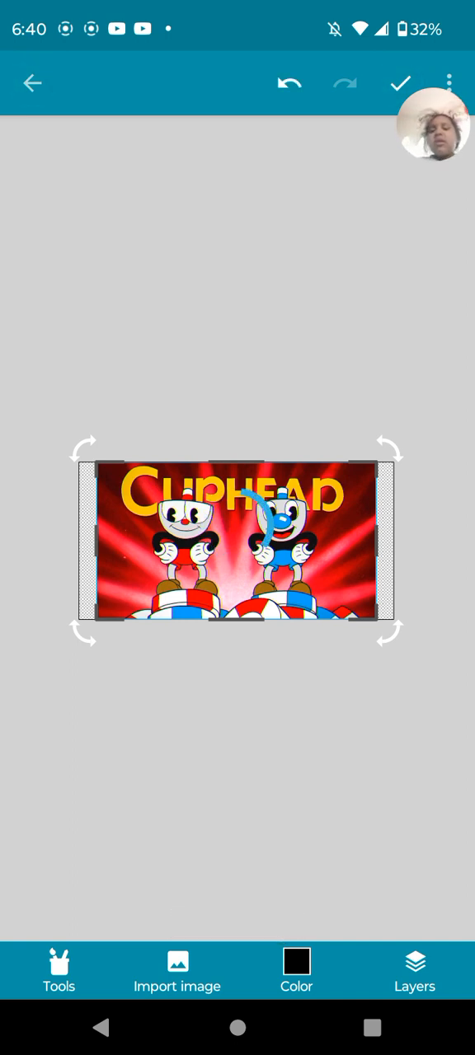
pyautogui.click(399, 82)
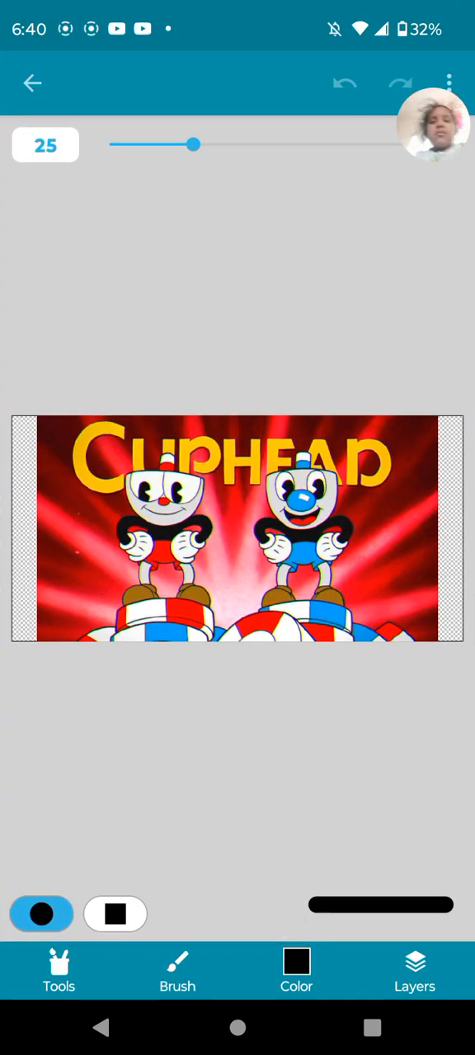
pyautogui.click(416, 971)
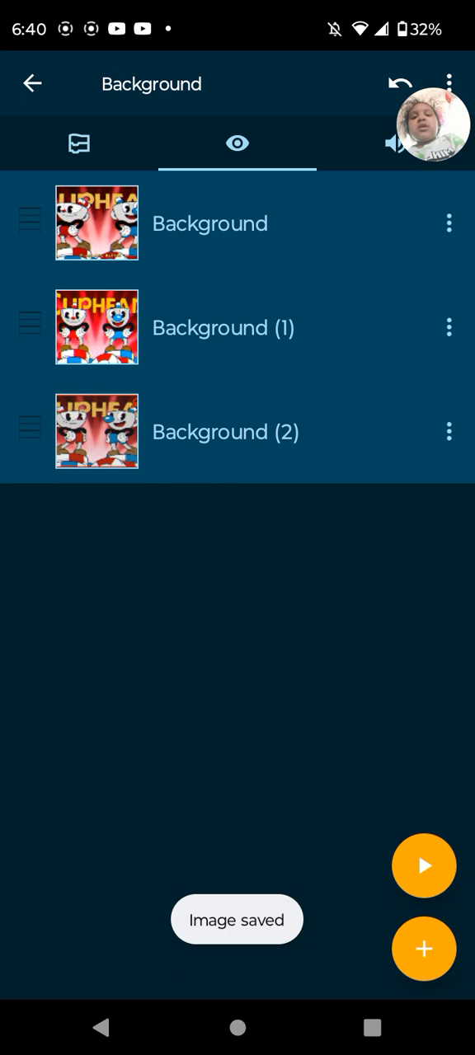
pyautogui.click(79, 141)
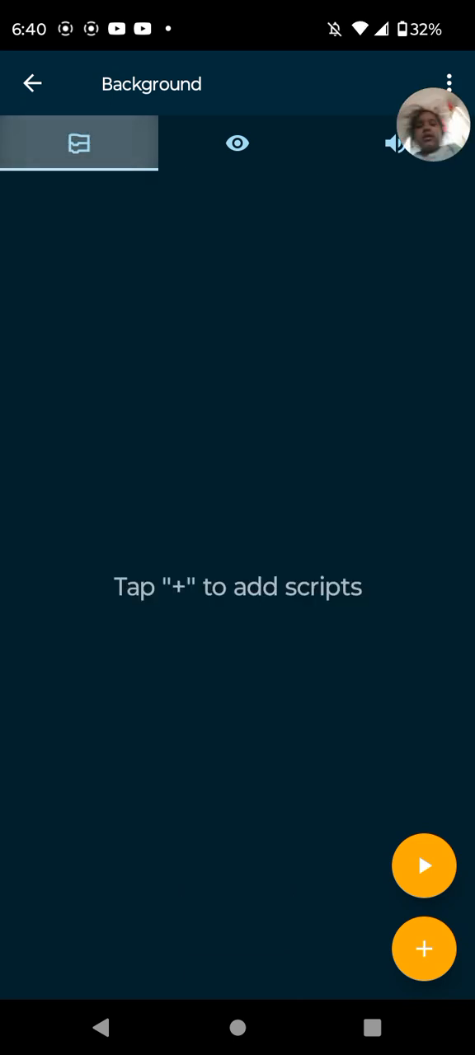
# Add a looks brick, set the loop's wait to 0.1 seconds, and switch to the Looks list.
pyautogui.click(423, 950)
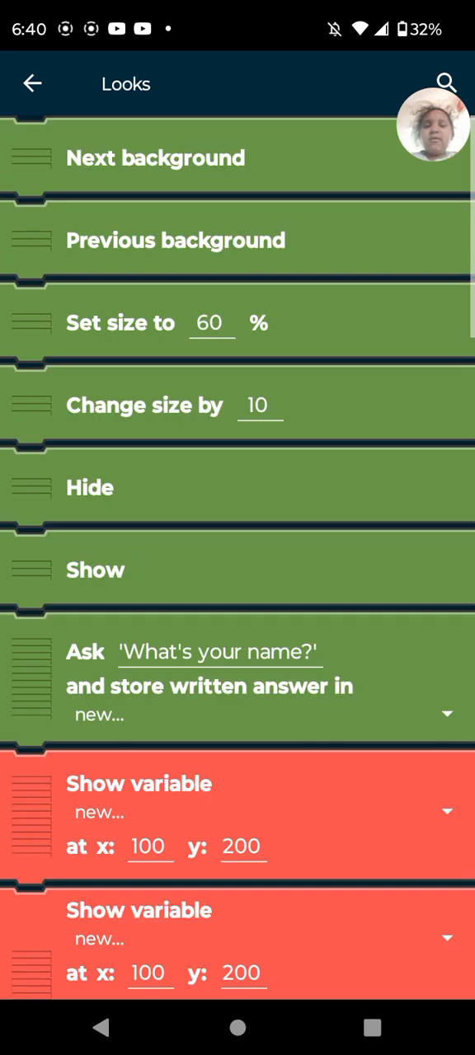
pyautogui.click(31, 82)
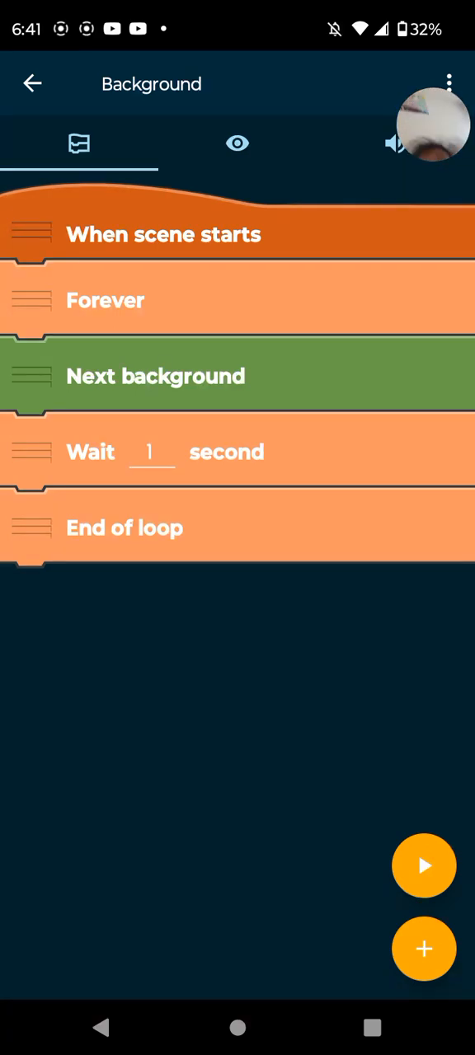
pyautogui.click(148, 452)
pyautogui.write('0.1')
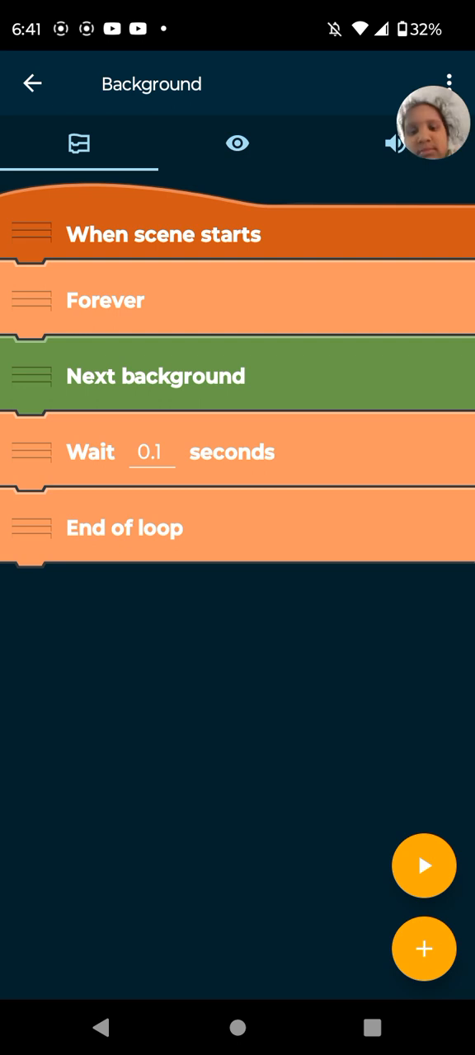
pyautogui.click(237, 144)
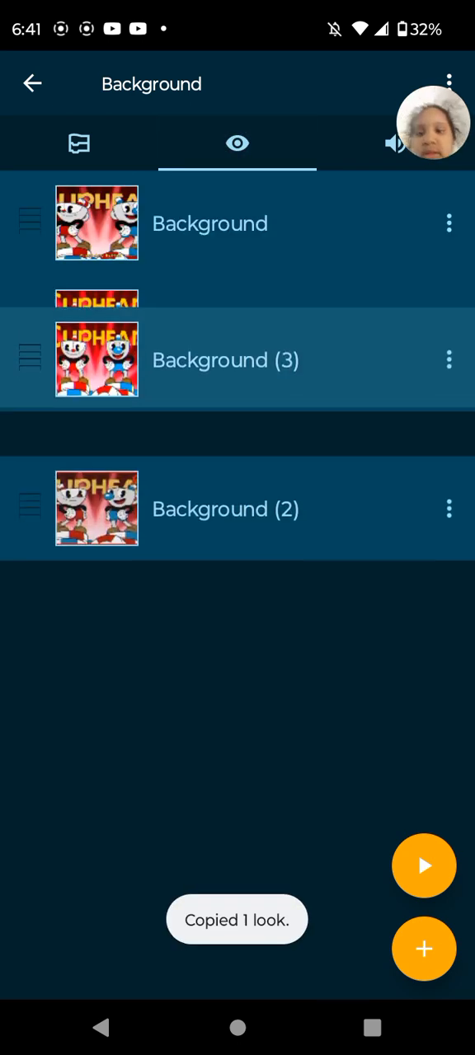
# Copy a background look via its menu and return to the Background's script.
pyautogui.click(449, 536)
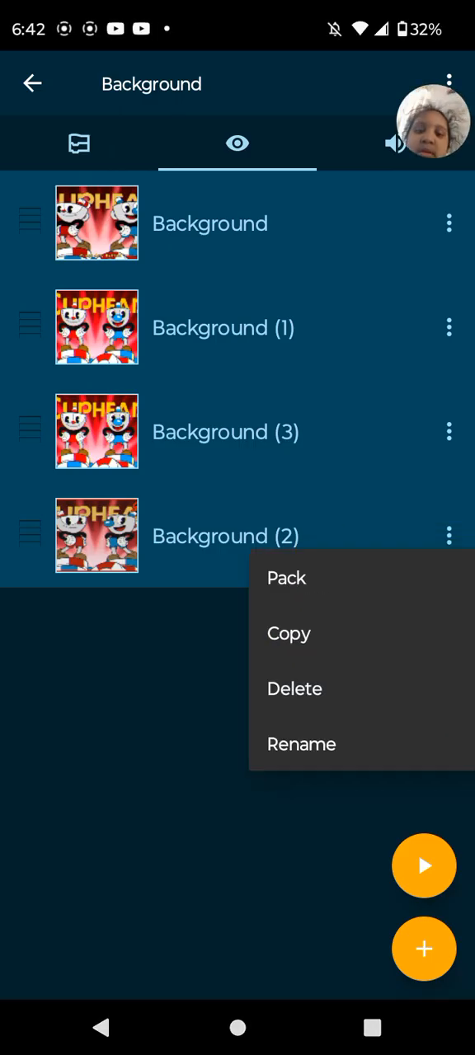
pyautogui.click(288, 633)
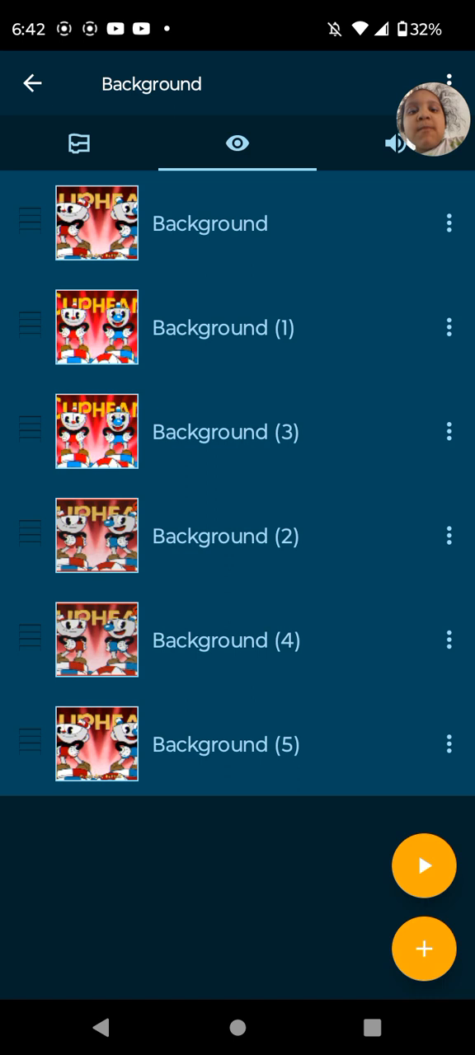
pyautogui.click(79, 142)
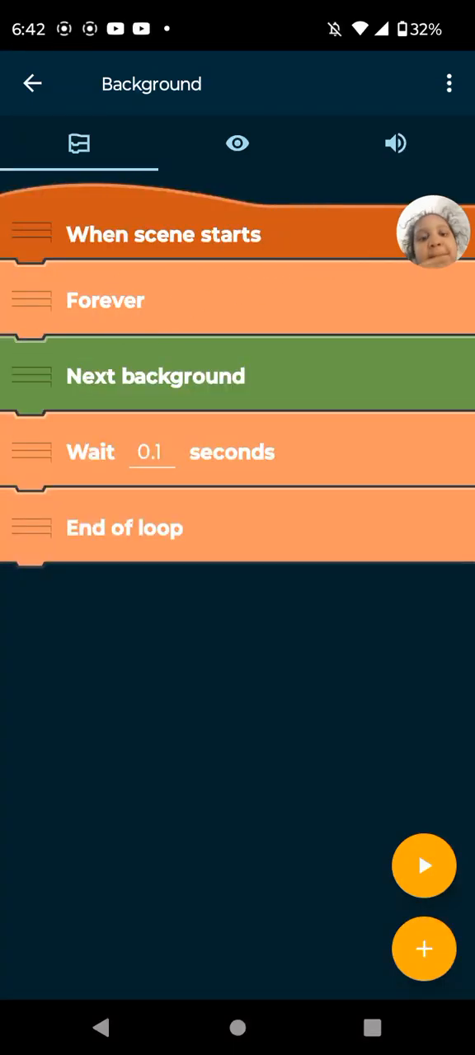
# Add a Start sound brick for 'Don't Deal With The Devil' and go back to the overview.
pyautogui.click(422, 948)
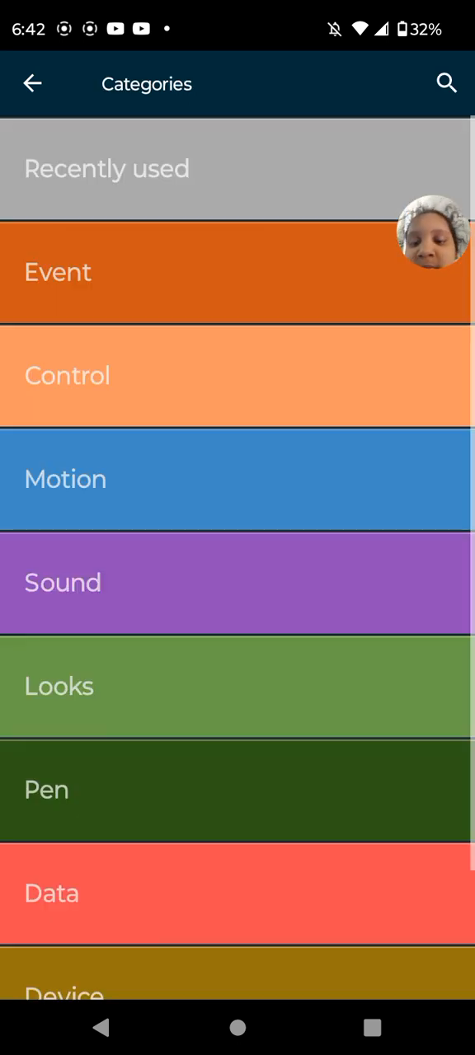
pyautogui.click(33, 83)
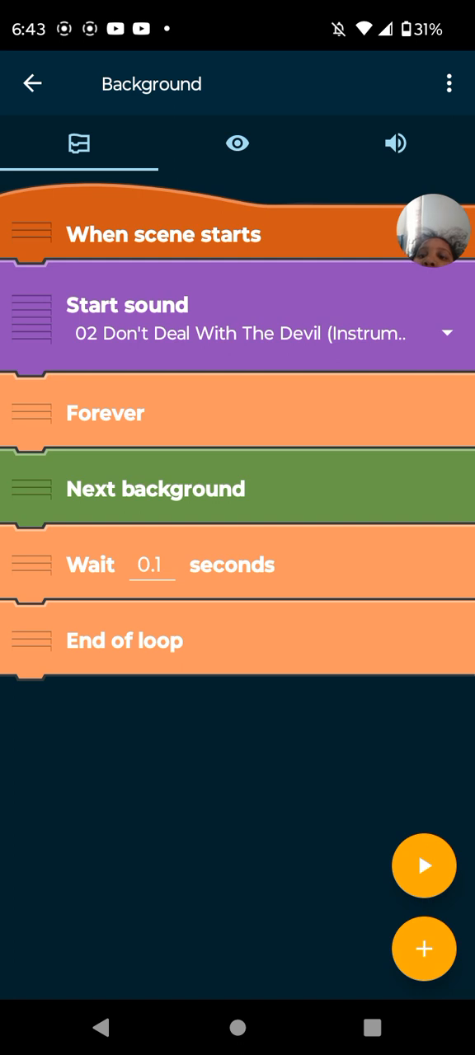
pyautogui.click(33, 82)
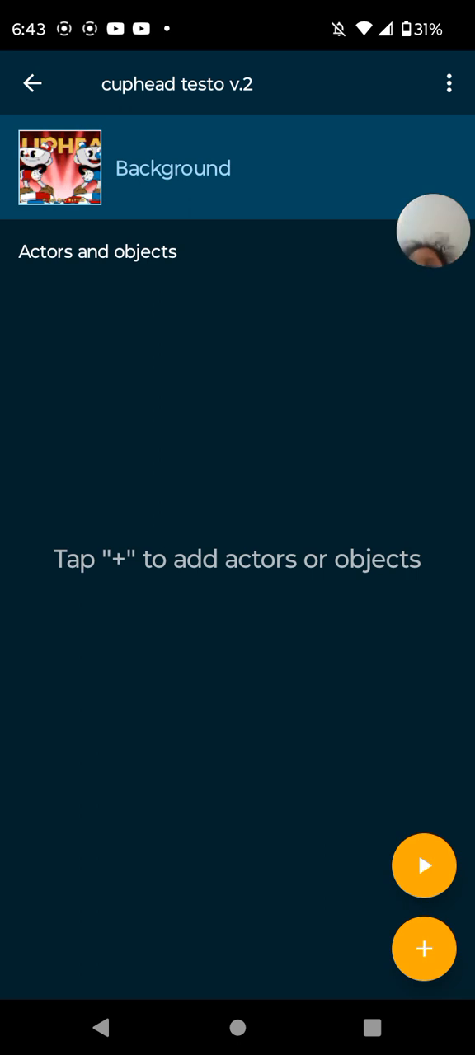
# Add a When tapped script with Start scene set to a new scene 'elder', then go back.
pyautogui.click(173, 168)
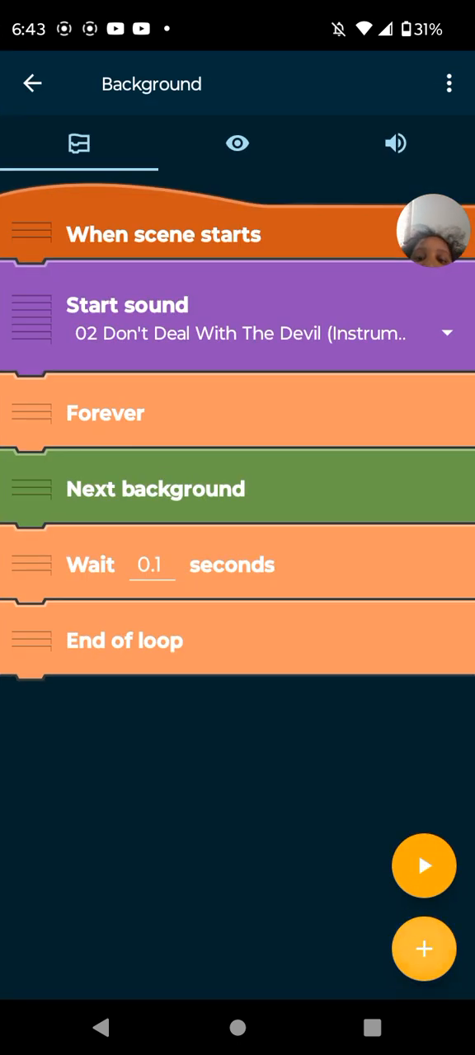
pyautogui.click(424, 949)
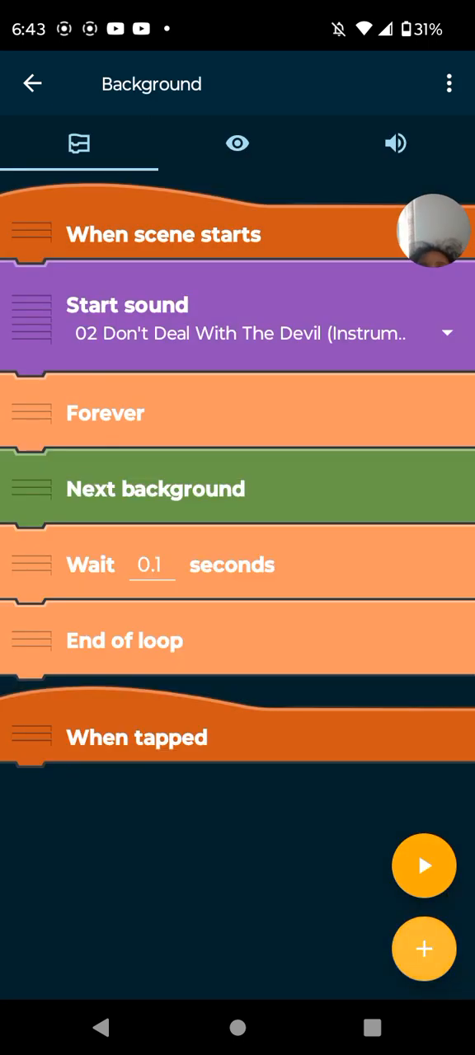
pyautogui.click(423, 950)
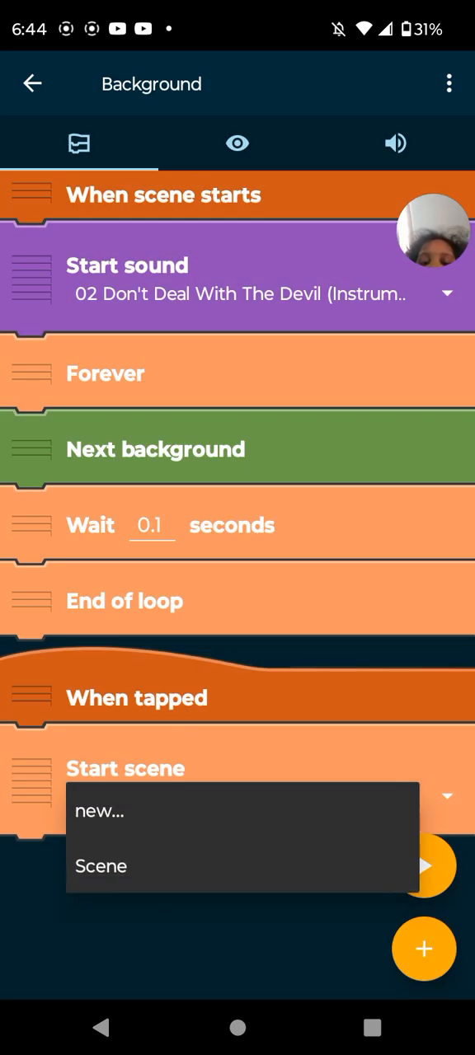
pyautogui.click(99, 812)
pyautogui.write('elder')
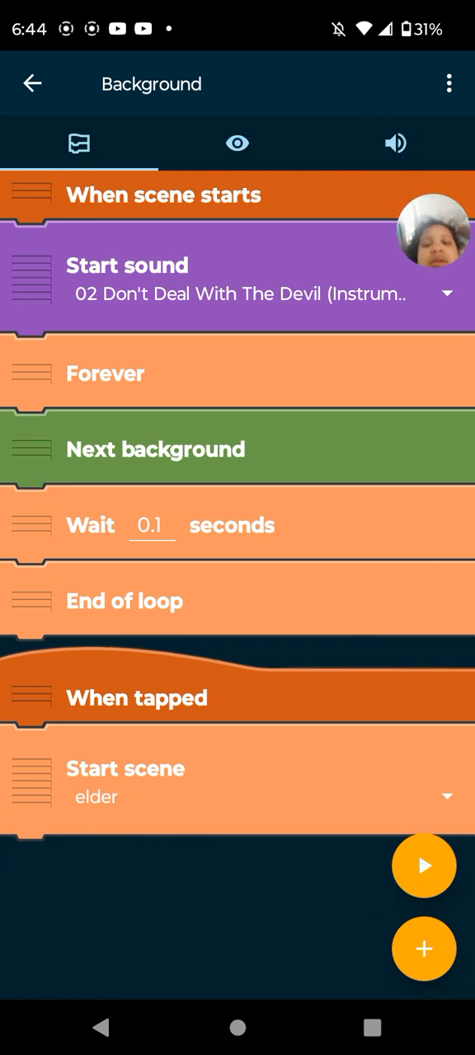
pyautogui.click(237, 142)
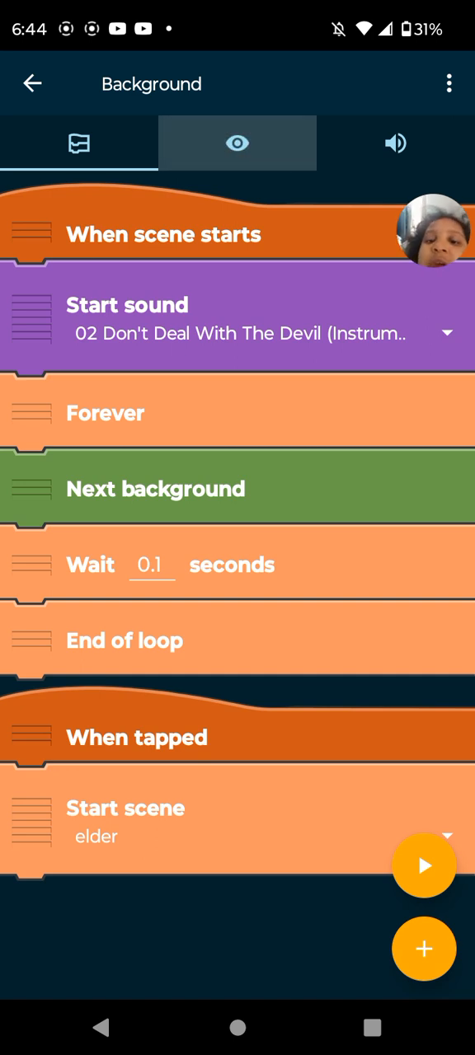
pyautogui.click(238, 142)
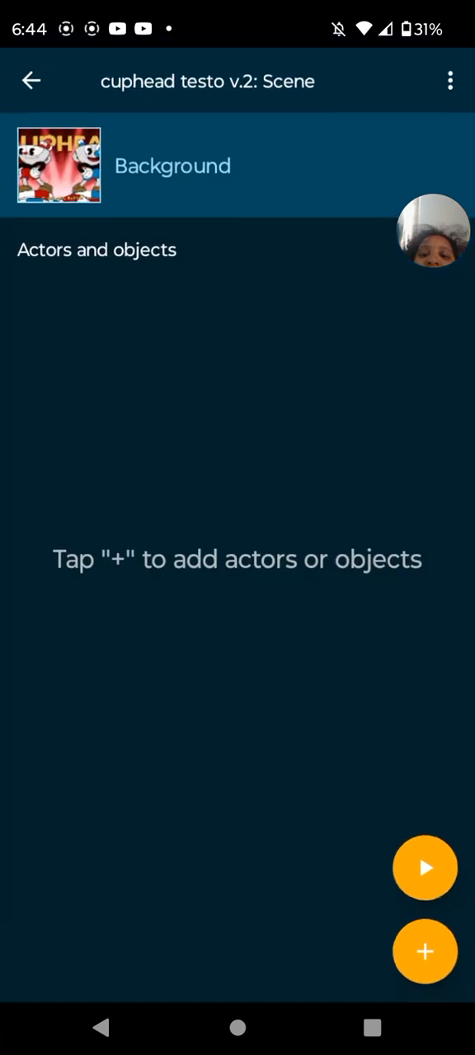
# Return to the scenes list, enter the elder scene, and bring up the new-object choices.
pyautogui.click(32, 83)
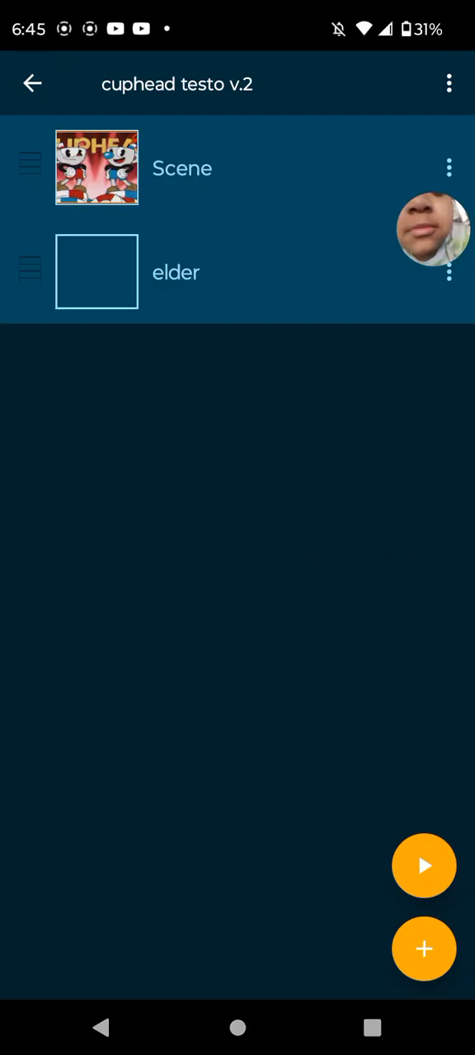
pyautogui.click(175, 272)
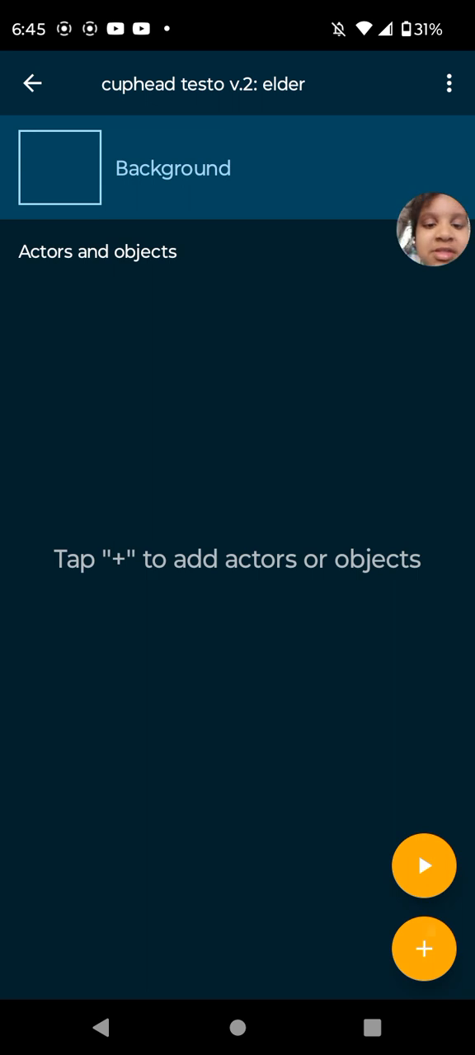
pyautogui.click(424, 950)
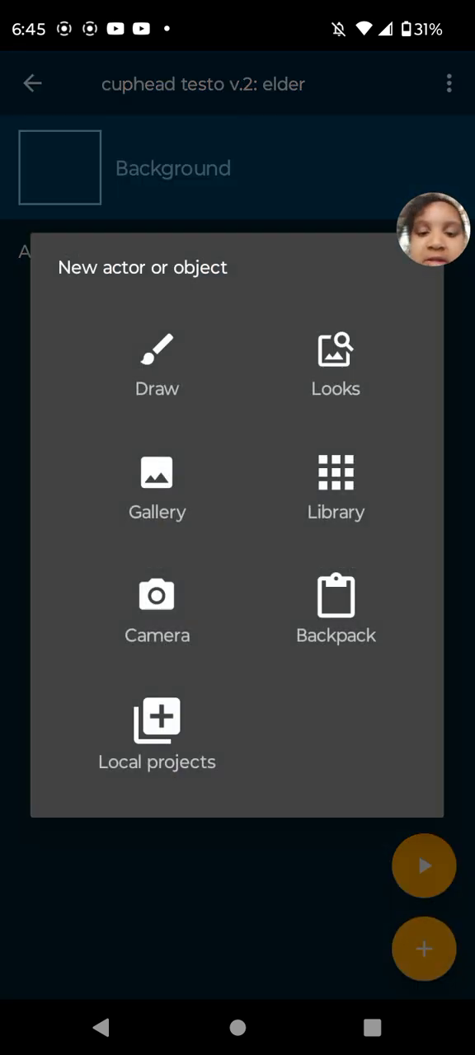
# Unpack seven Cuphead actors from the backpack — idle, run, jump figures and arrow buttons — into the elder scene.
pyautogui.click(337, 606)
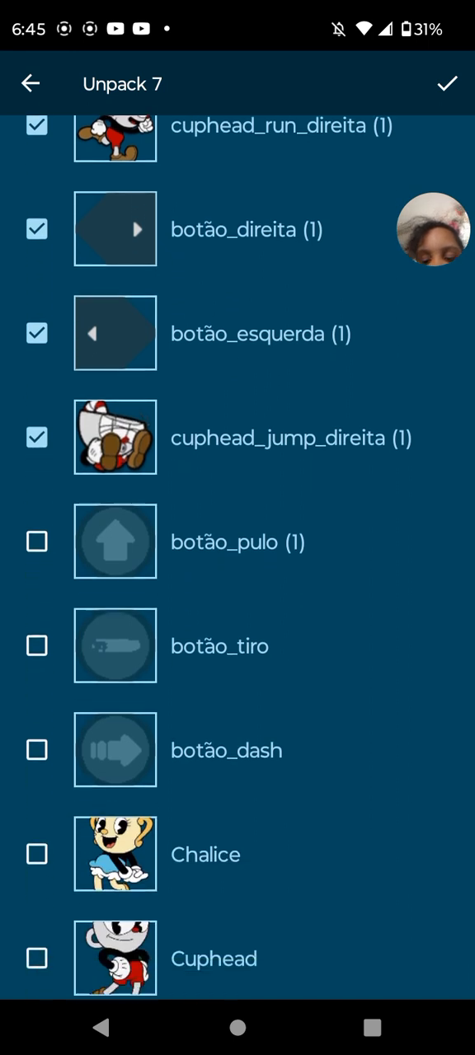
pyautogui.scroll(-3)
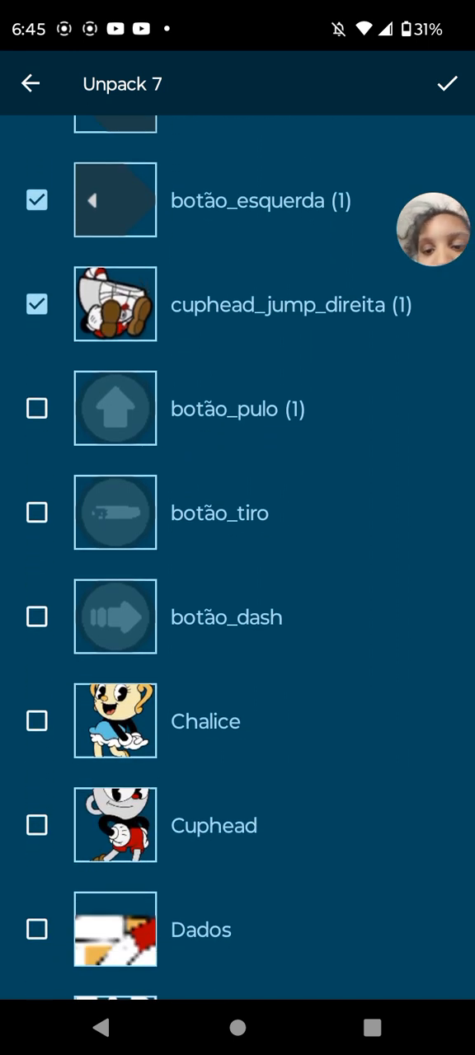
pyautogui.click(445, 82)
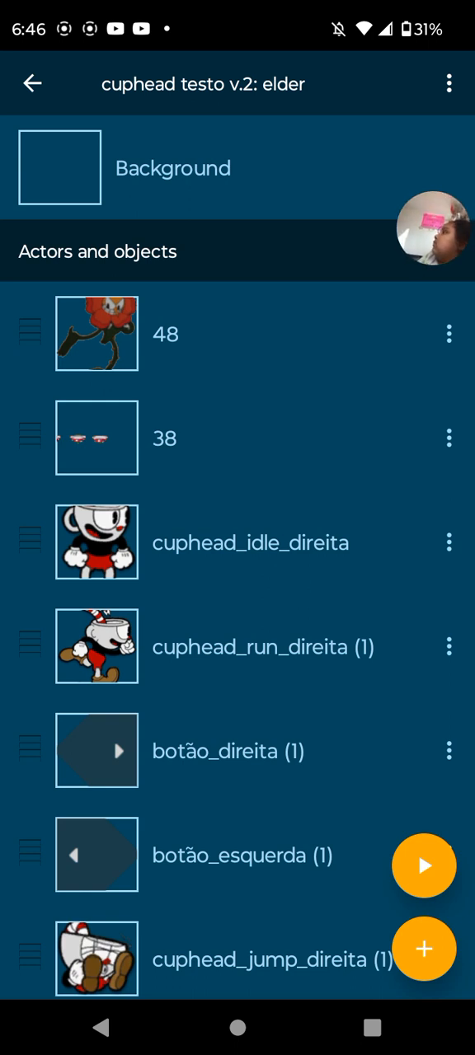
pyautogui.scroll(-3)
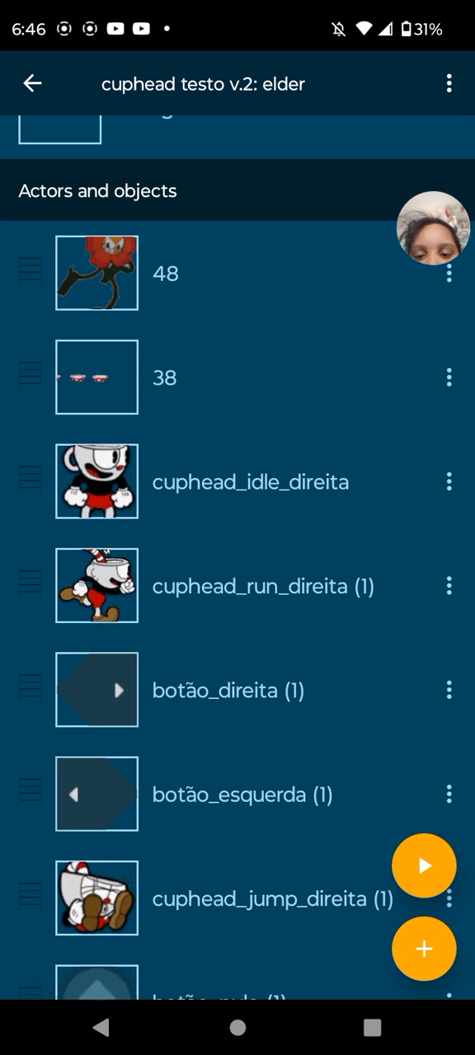
pyautogui.click(165, 376)
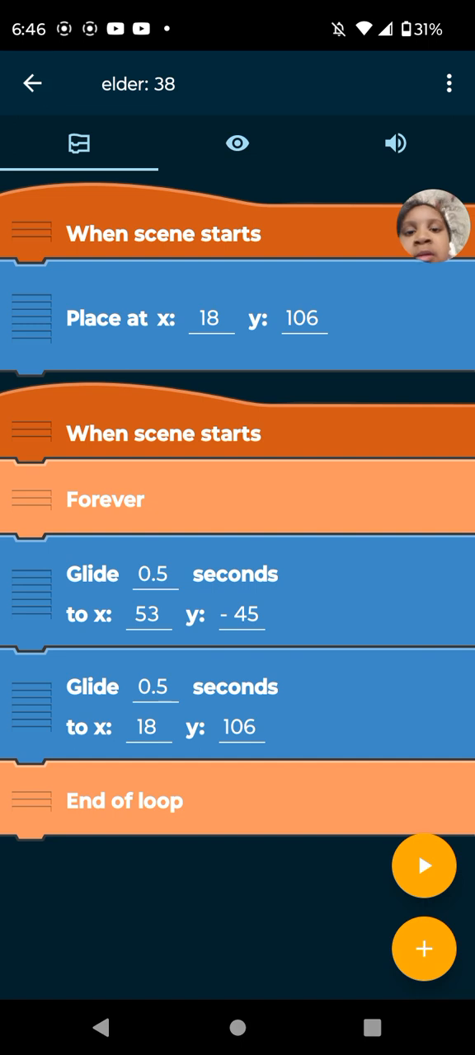
pyautogui.click(31, 83)
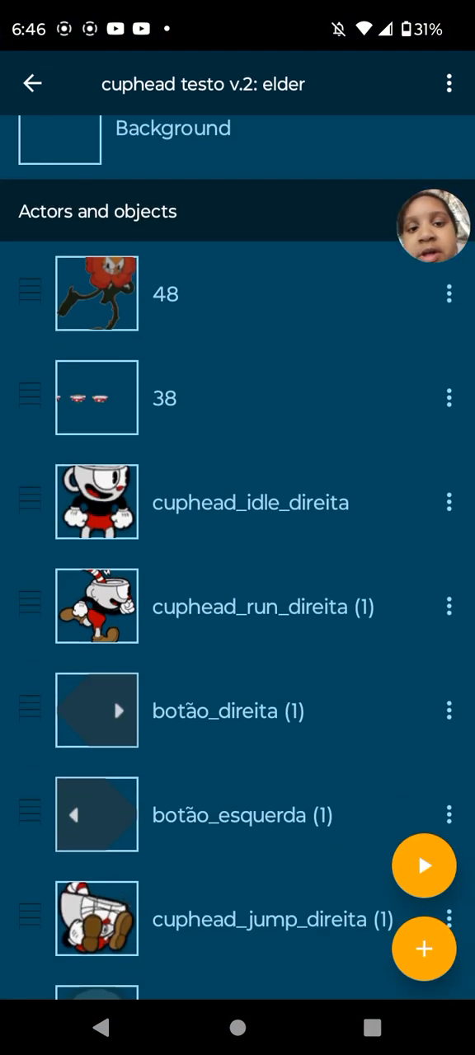